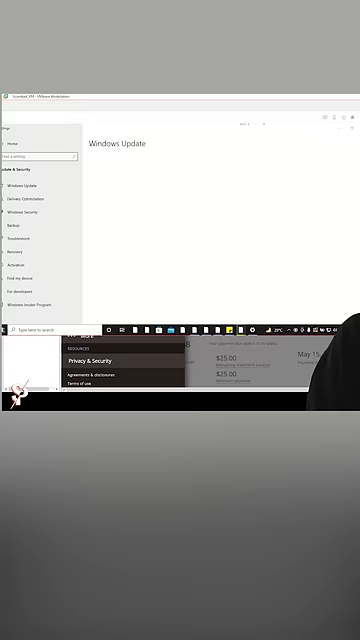
# Open the Start menu over the Windows Update settings page.
pyautogui.click(6, 324)
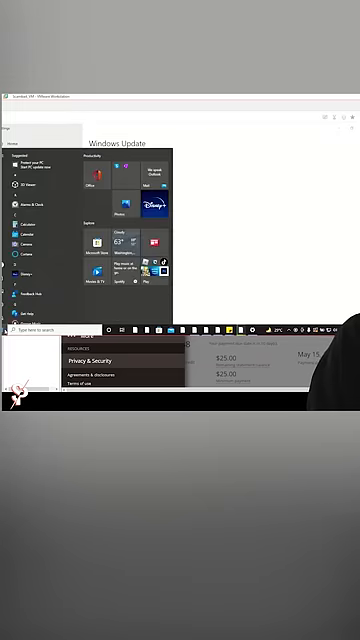